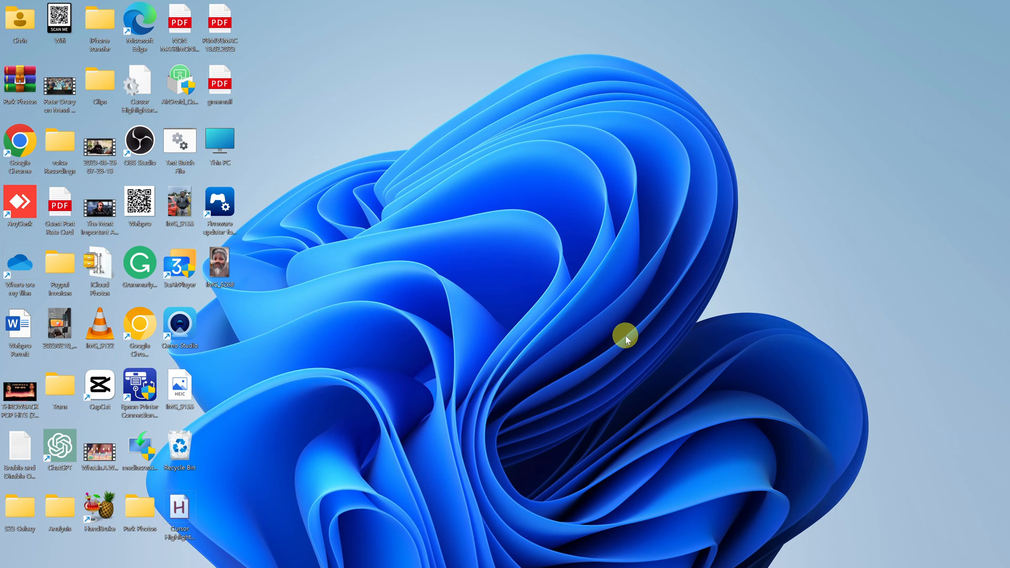
mouse_move(504, 557)
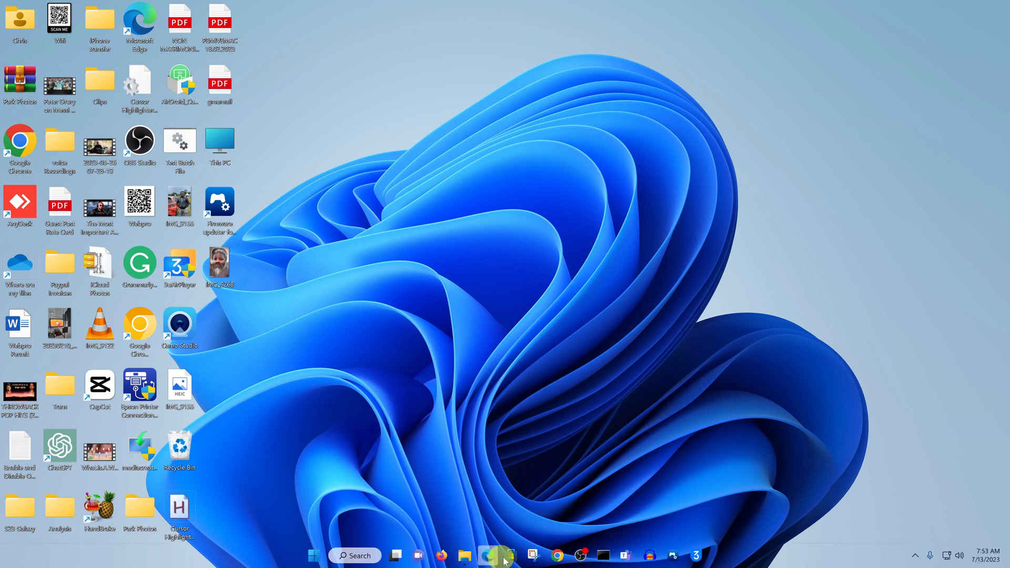
- View the owned iTunes page in Microsoft Store, close the Store, and bring up Start's pinned apps
click(512, 555)
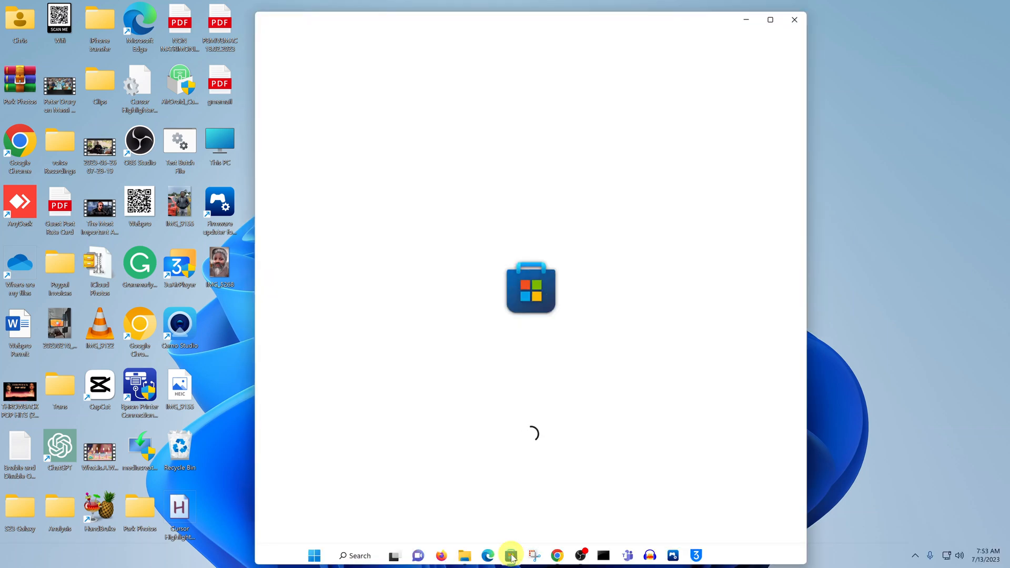
mouse_move(592, 54)
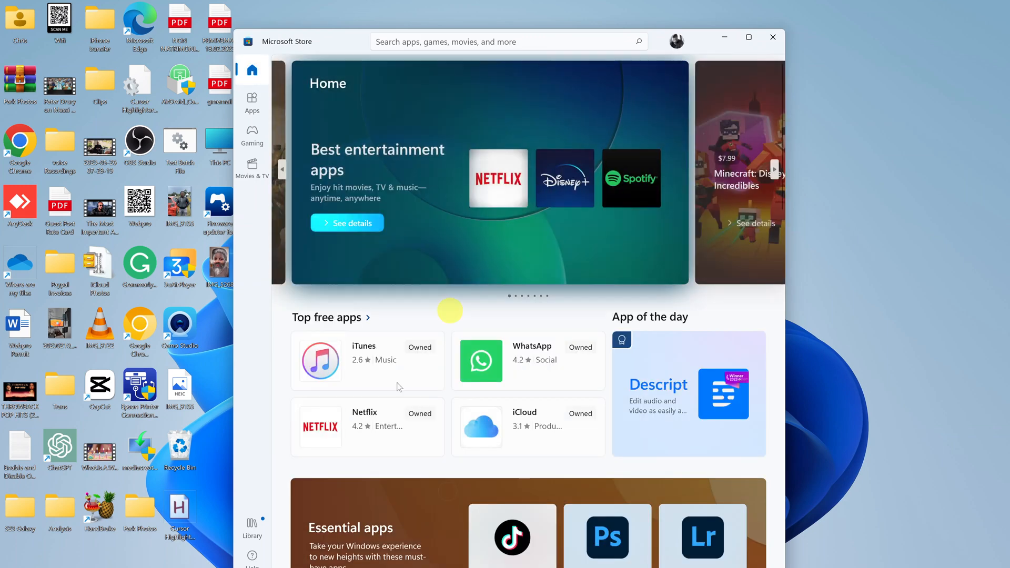
click(367, 360)
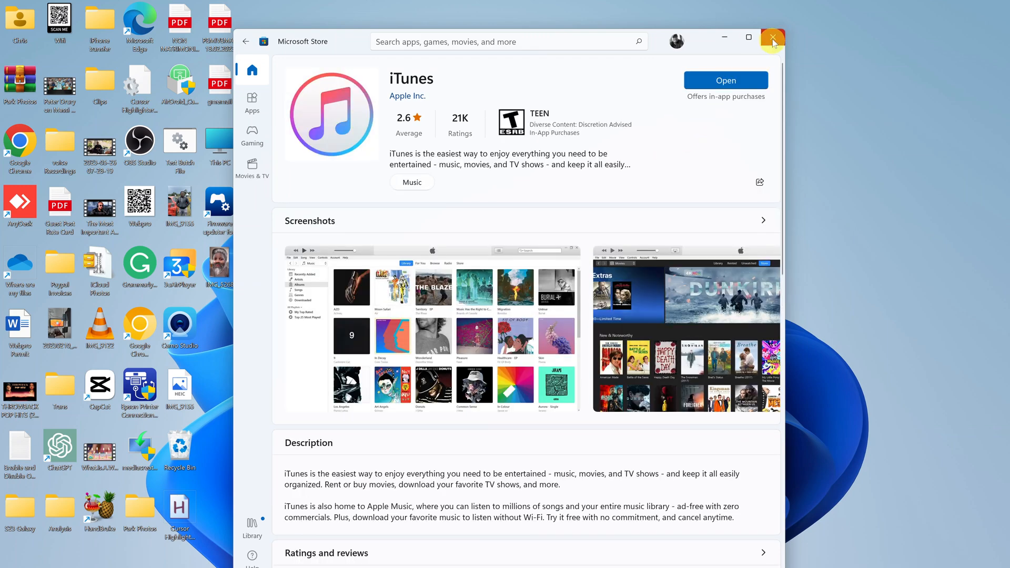
click(772, 38)
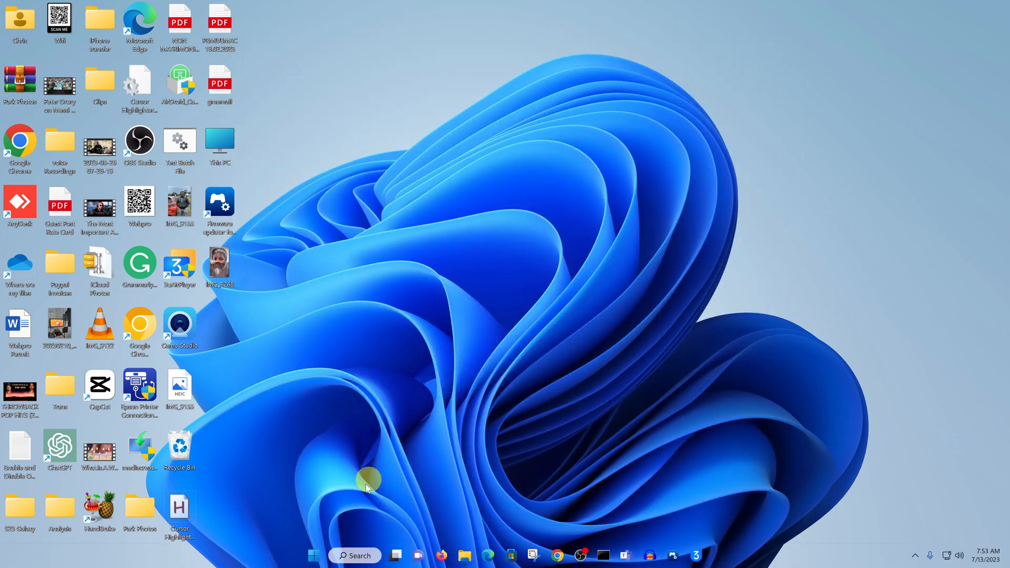
mouse_move(311, 555)
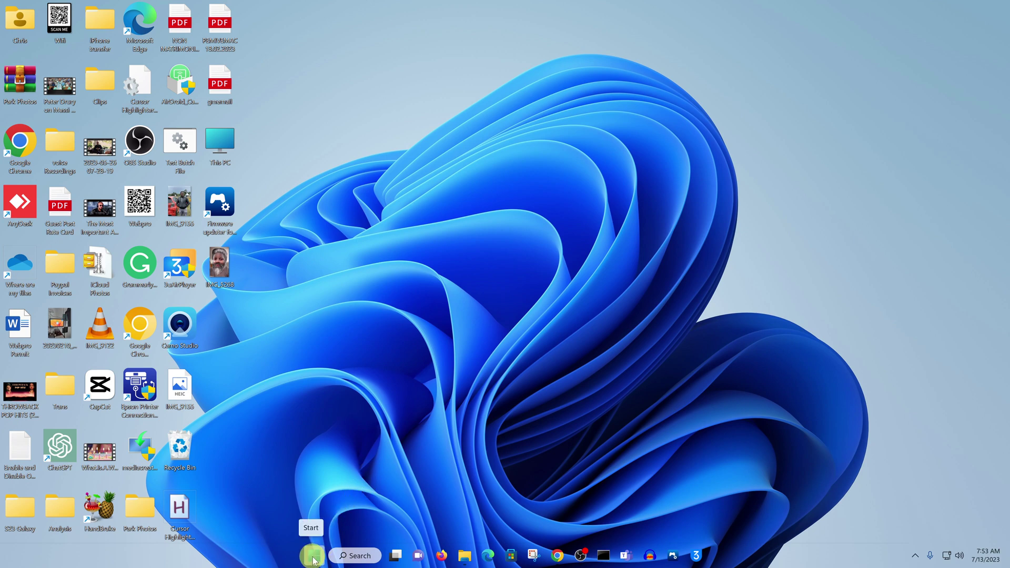
click(314, 555)
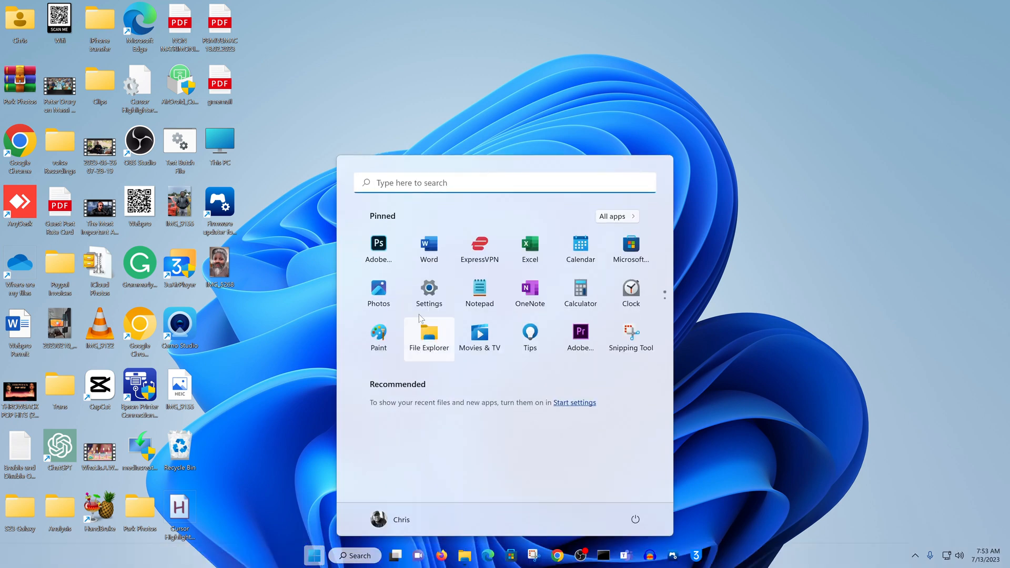
- Launch Settings from Start and go to its Apps section
click(429, 290)
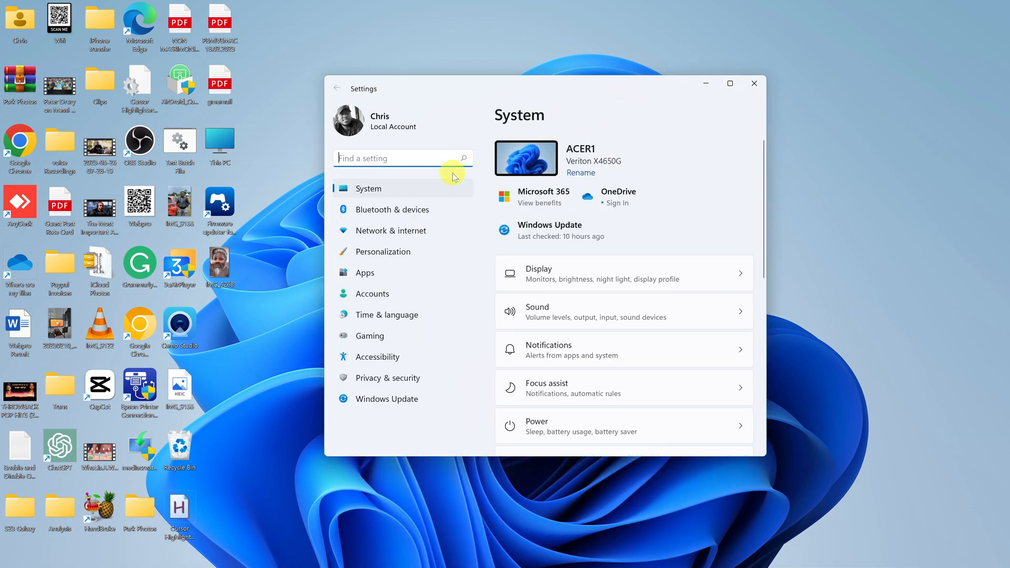
mouse_move(389, 276)
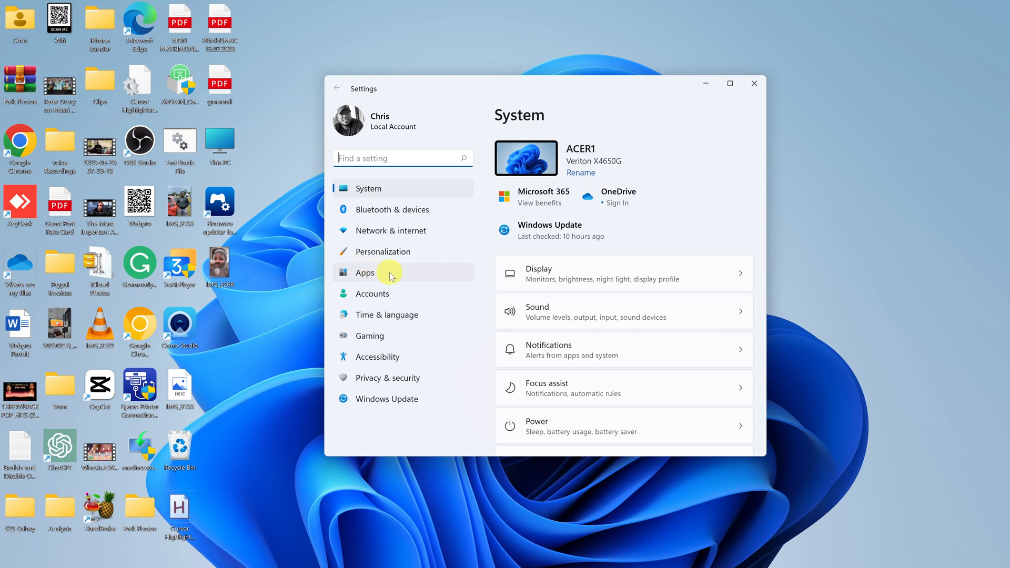
click(365, 271)
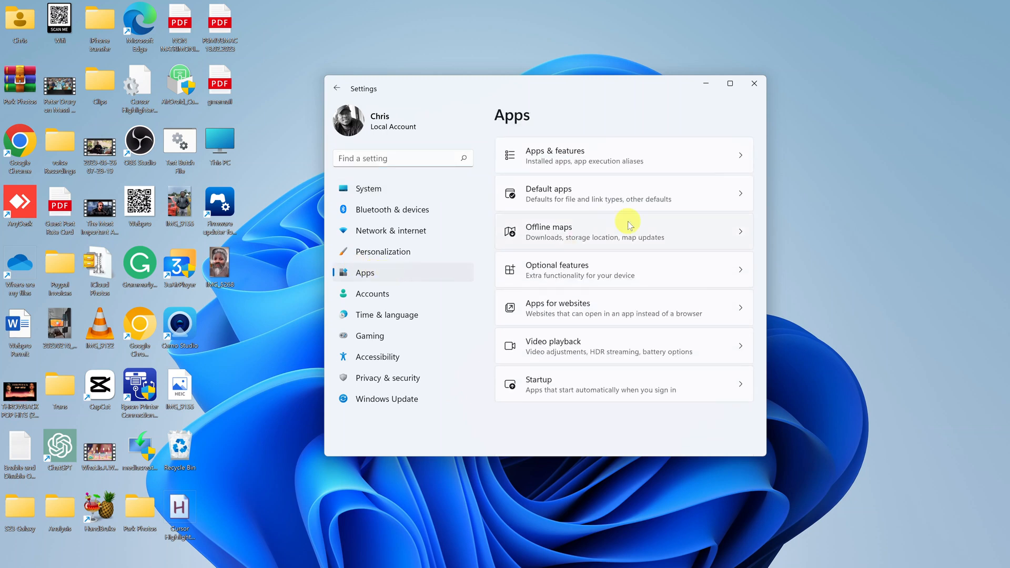
mouse_move(601, 157)
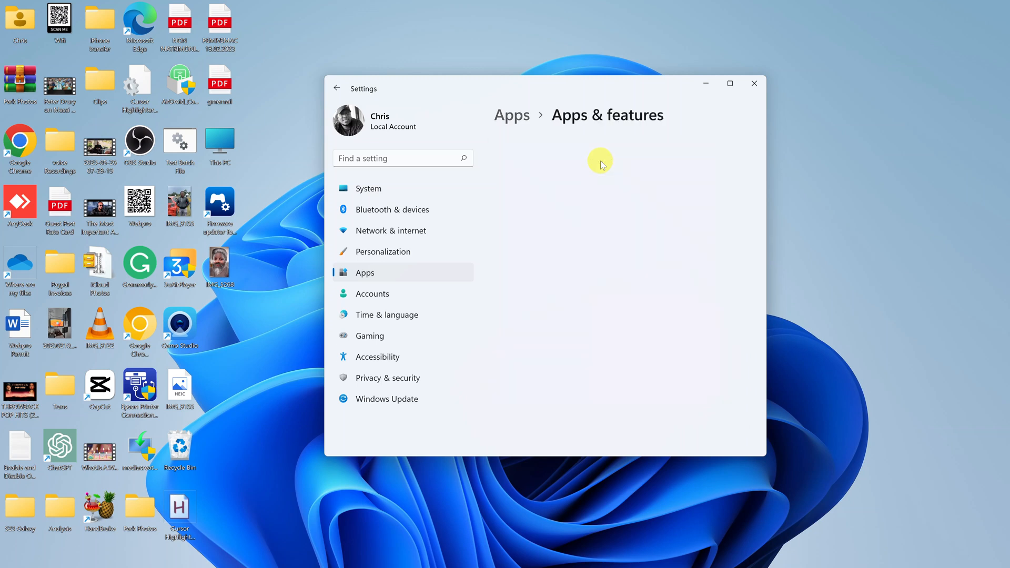
- Show the Apps & features list and scroll down until both iTunes entries are in view
click(365, 271)
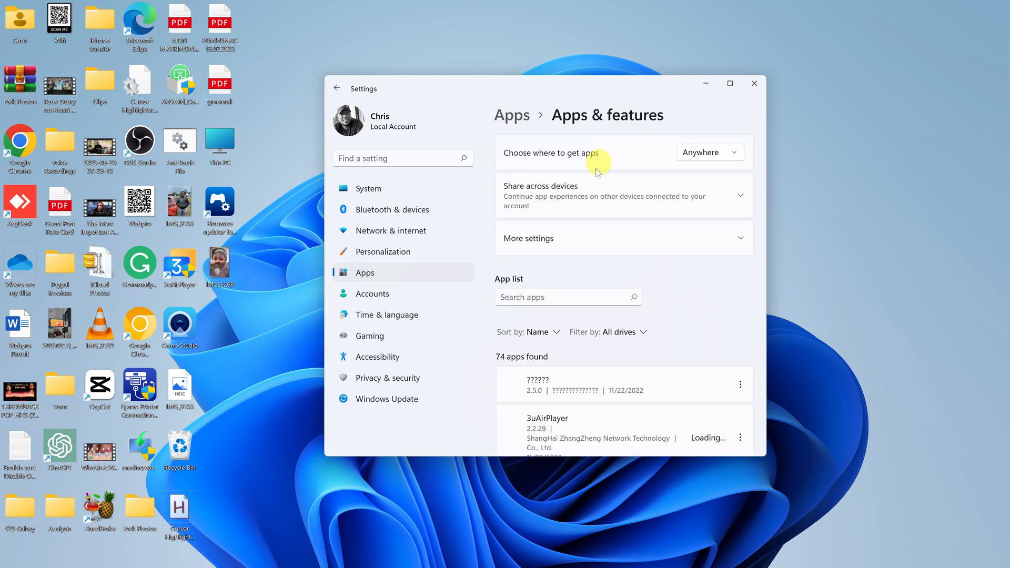
scroll(down, 3)
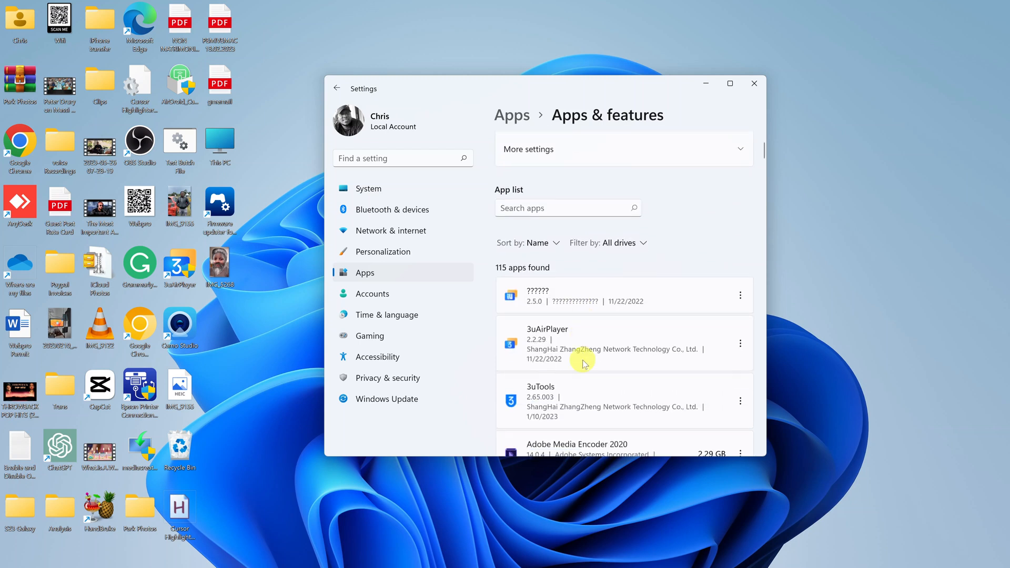
scroll(down, 3)
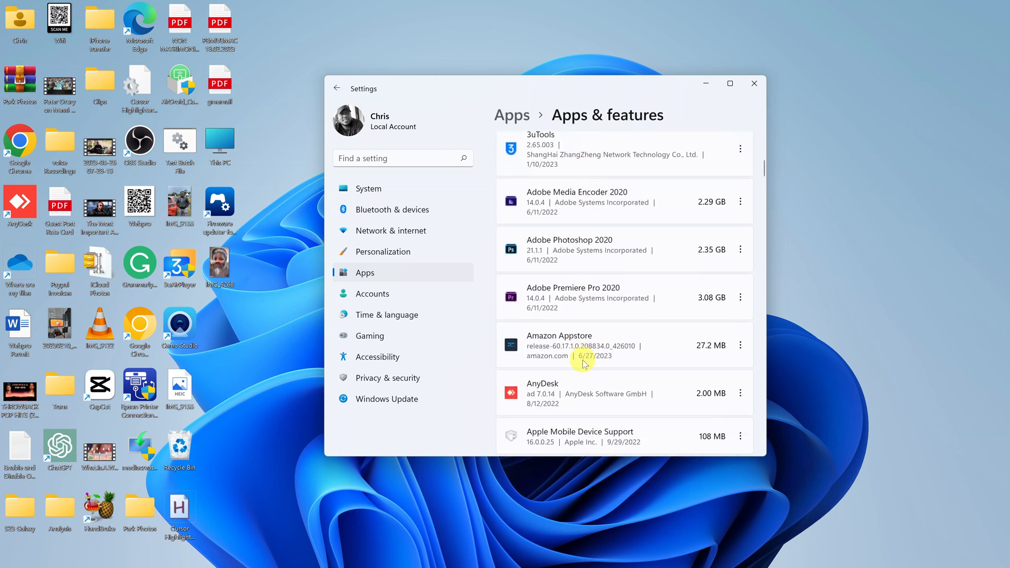
scroll(down, 3)
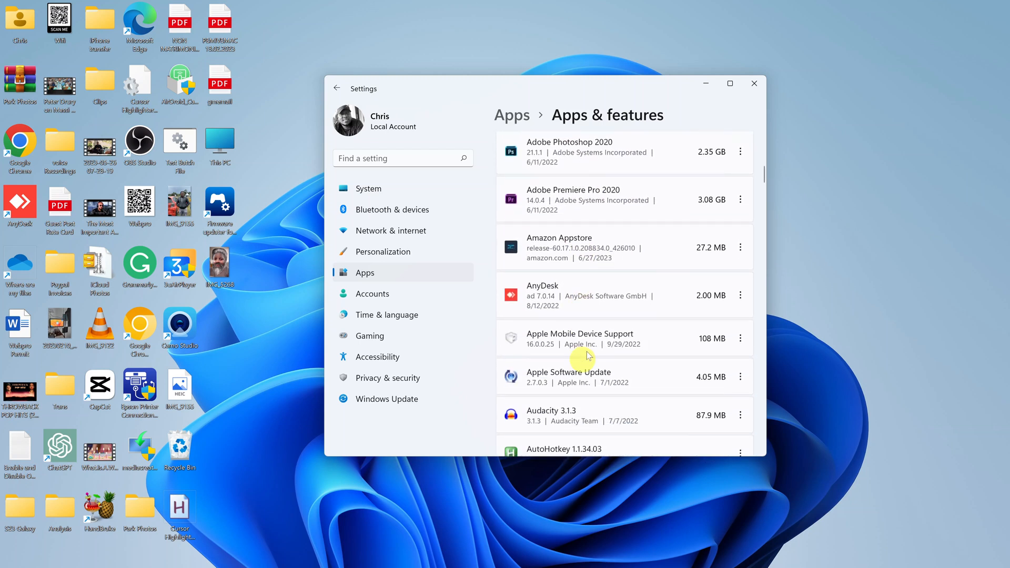
mouse_move(821, 290)
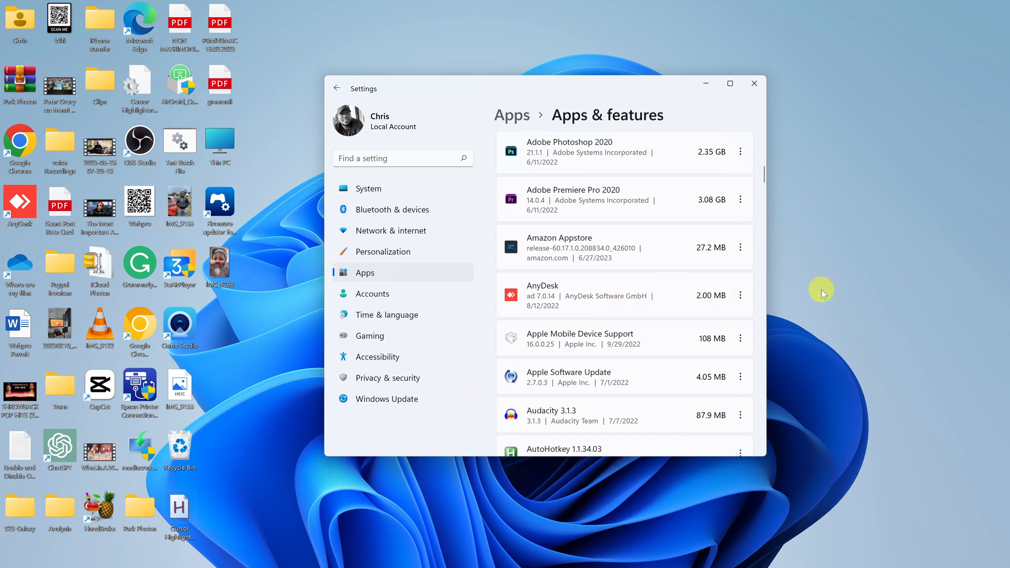
scroll(down, 3)
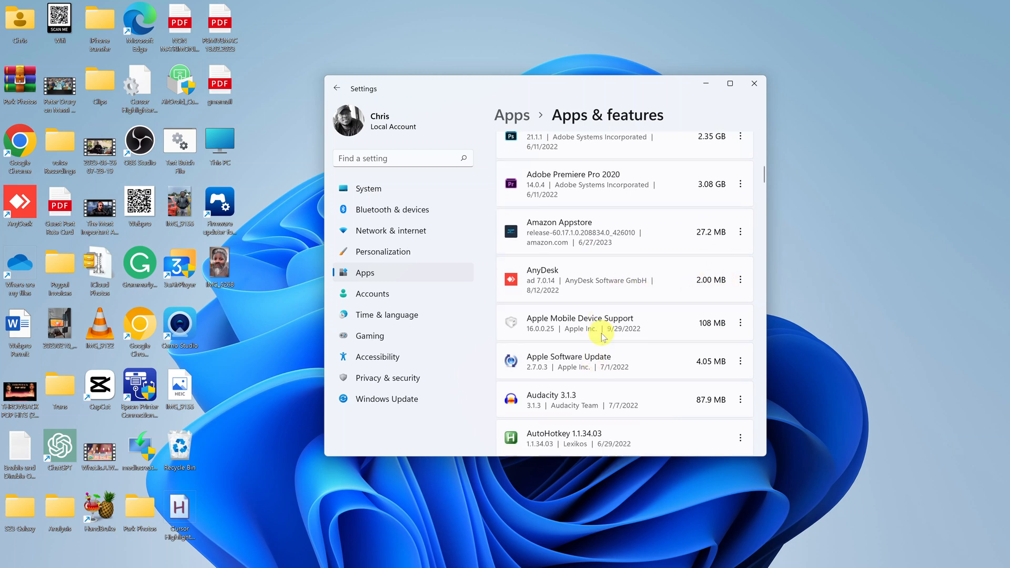
scroll(down, 3)
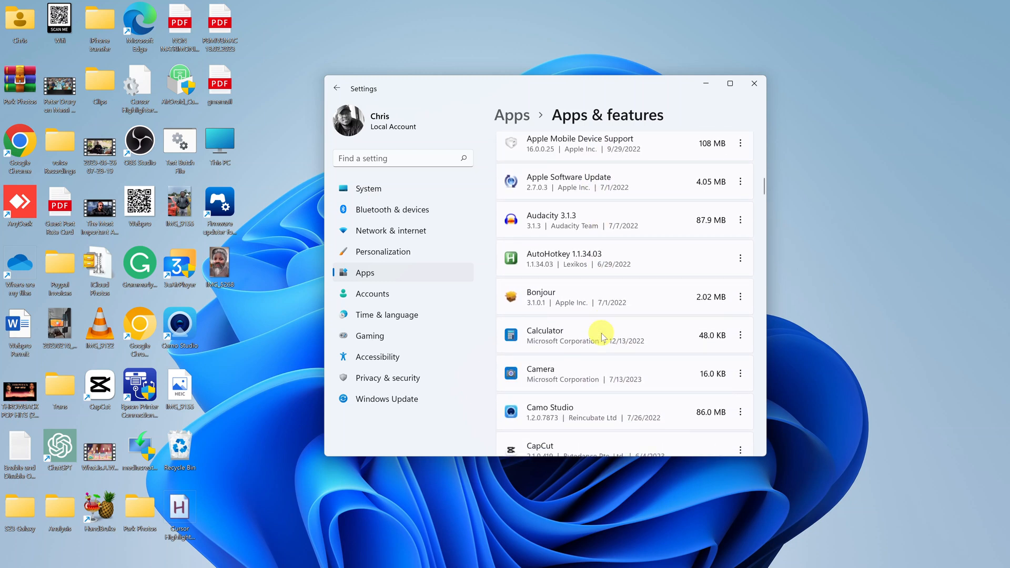
scroll(down, 3)
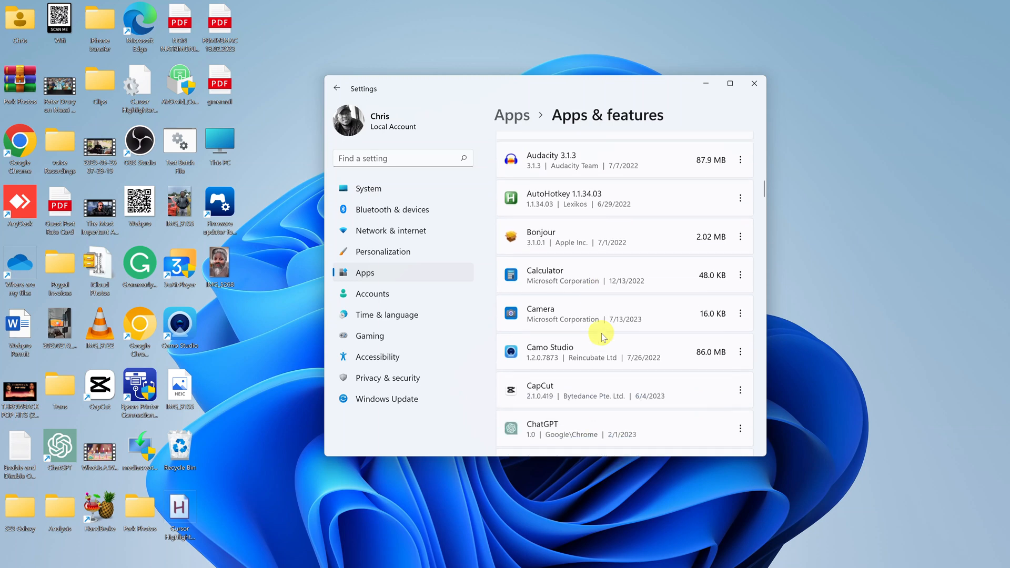
scroll(down, 3)
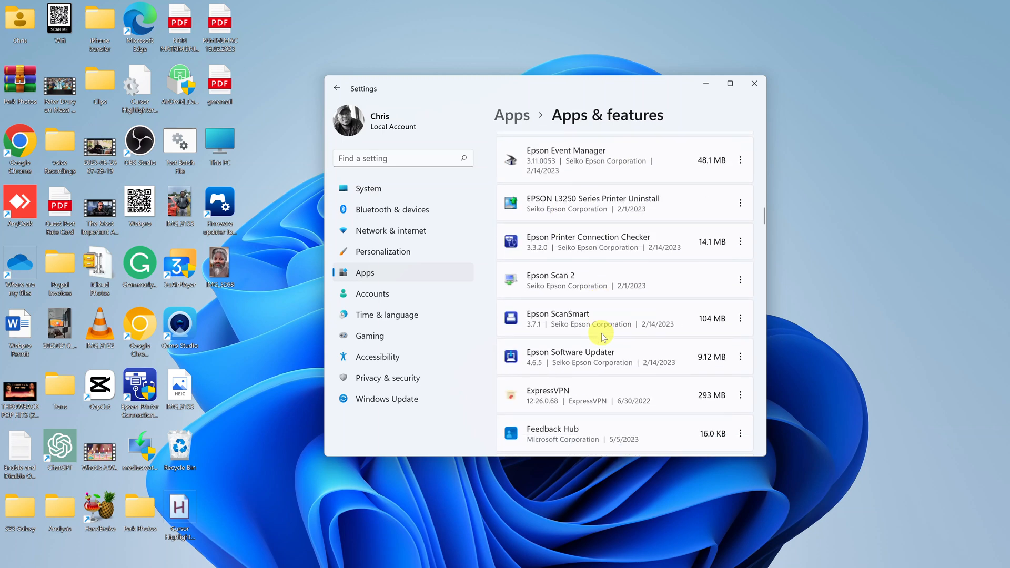
scroll(down, 3)
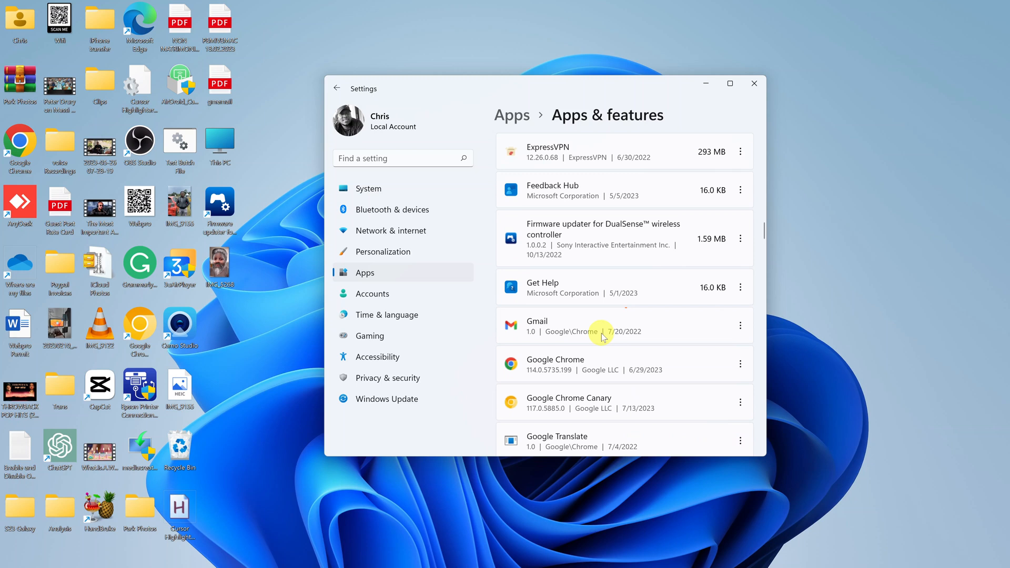
scroll(down, 3)
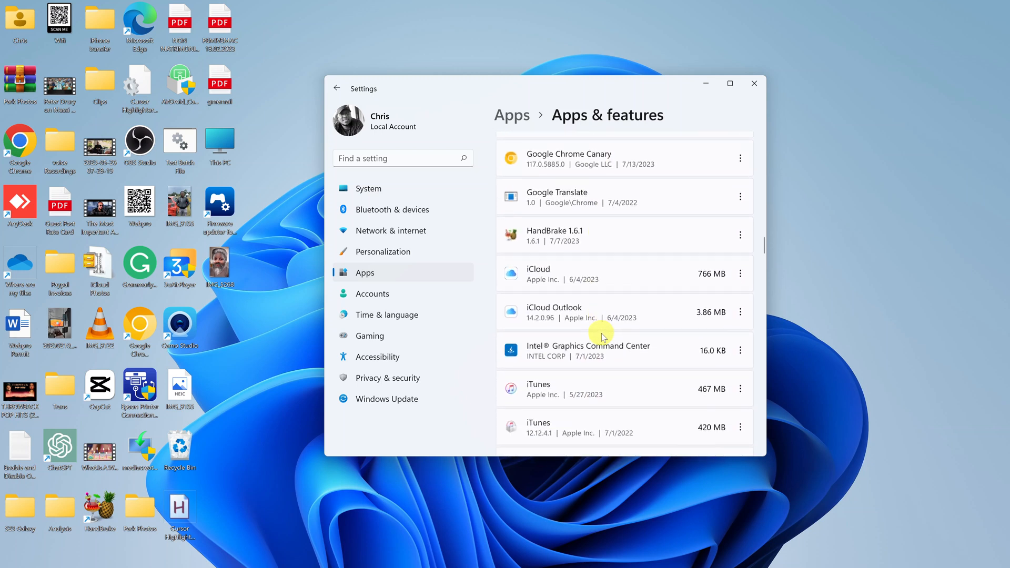
scroll(down, 3)
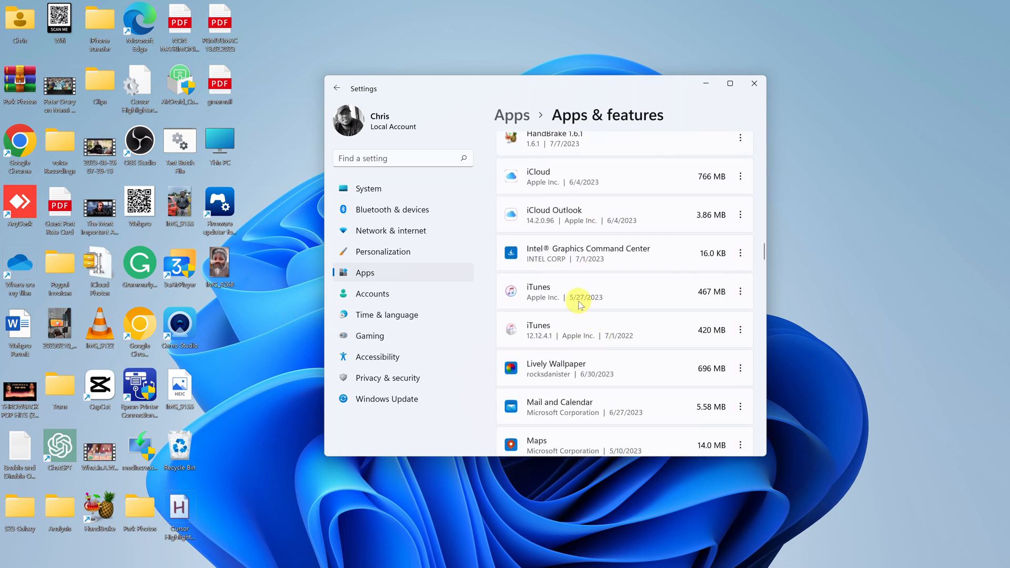
mouse_move(644, 297)
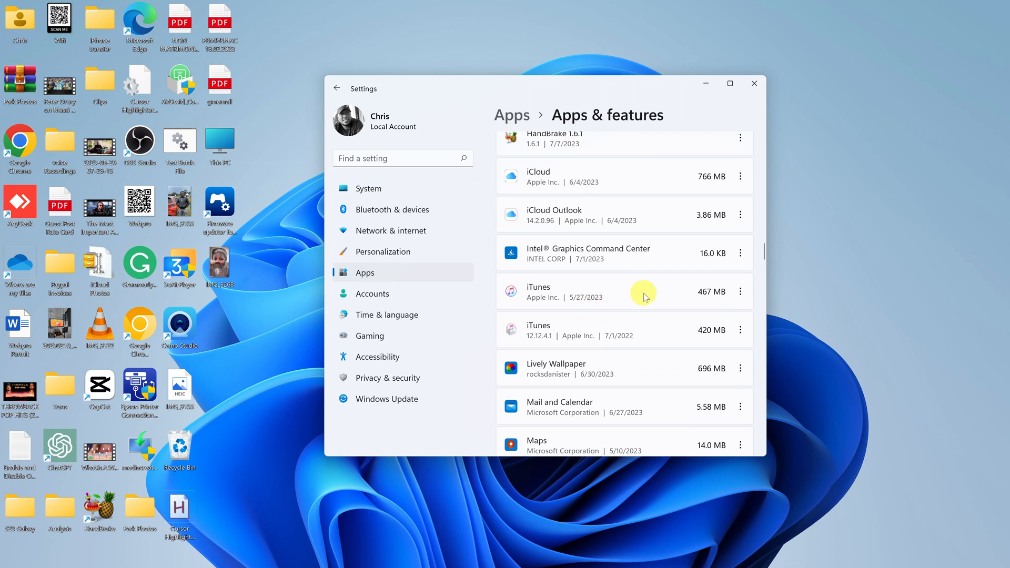
mouse_move(606, 291)
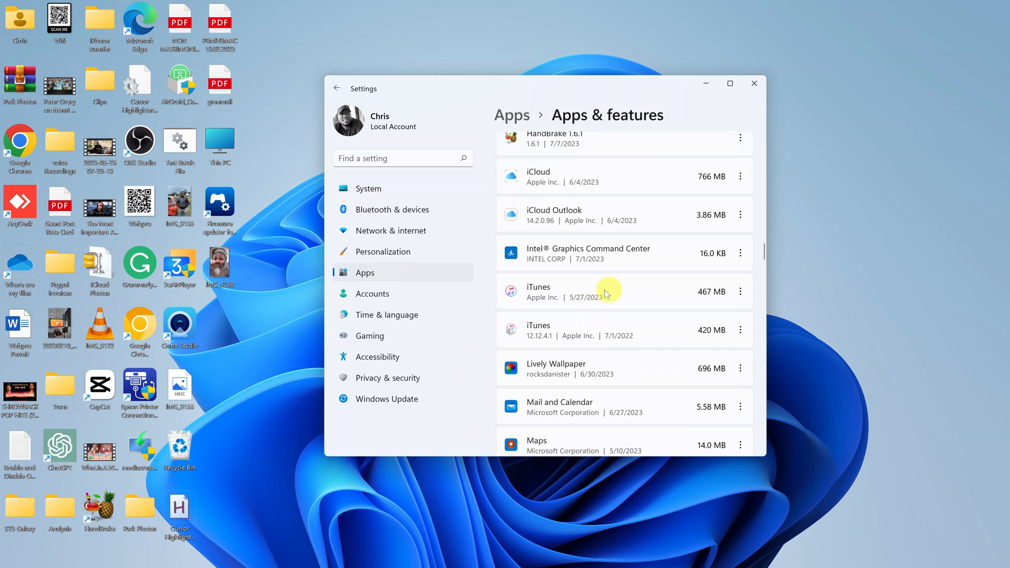
mouse_move(740, 292)
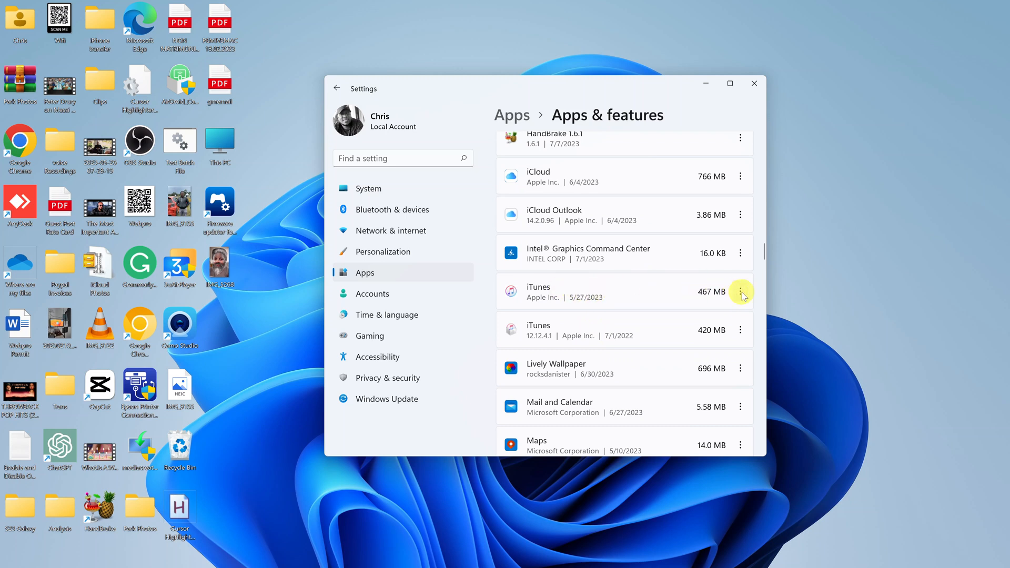
- Uninstall the 467 MB Apple Inc. iTunes entry from its options menu and confirm the removal
click(740, 292)
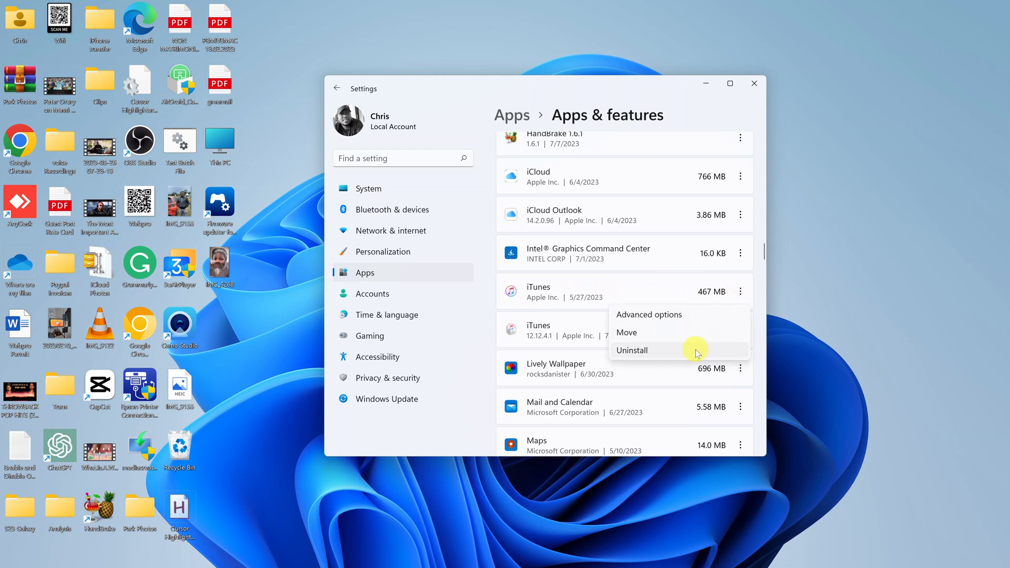
mouse_move(659, 353)
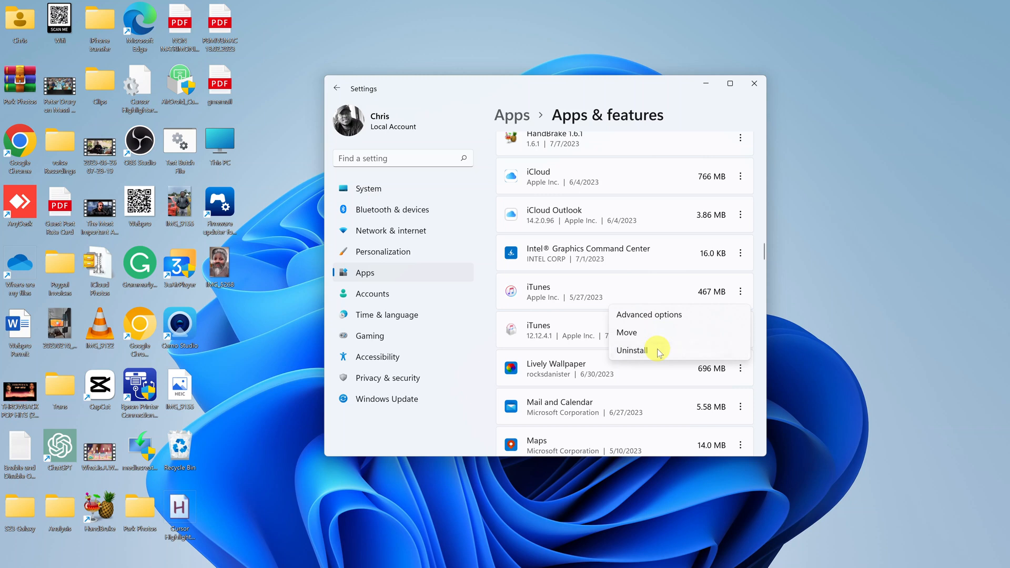
click(632, 349)
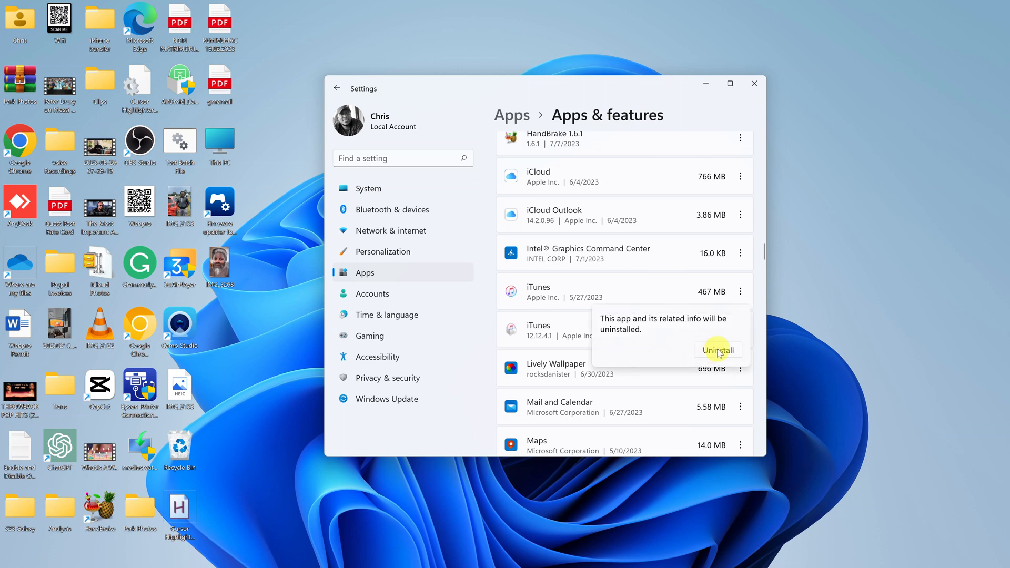
click(718, 349)
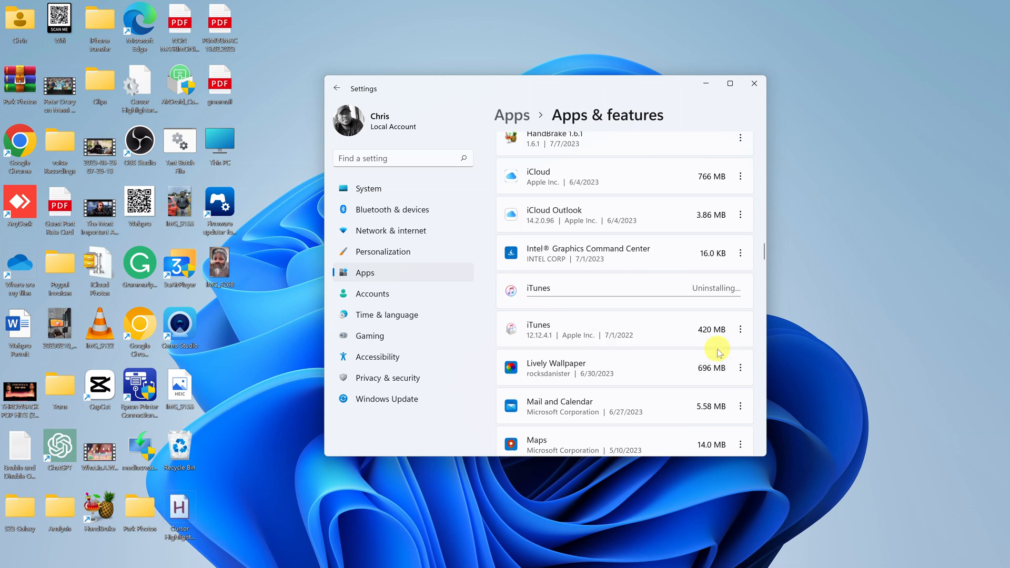
mouse_move(825, 295)
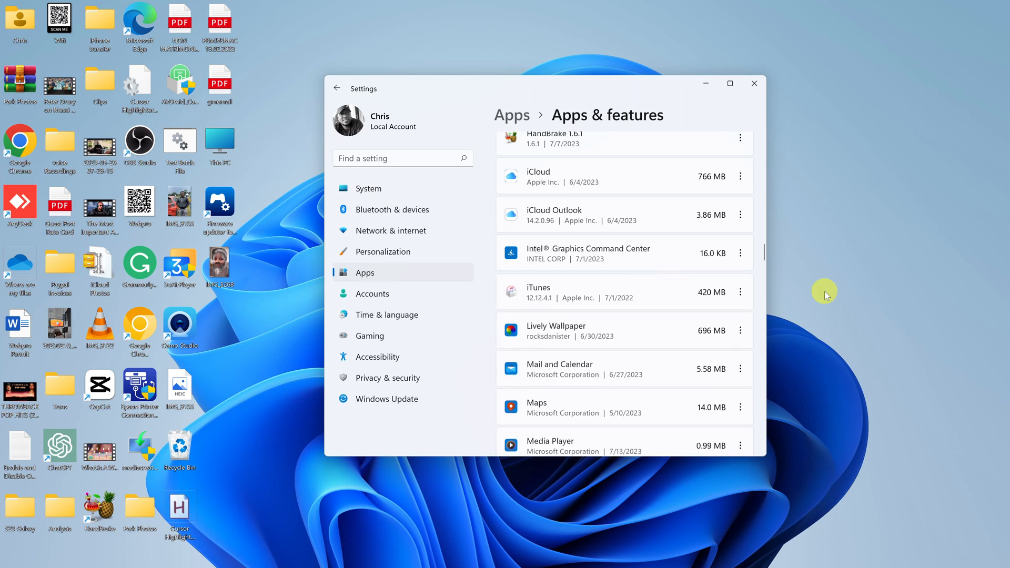
mouse_move(802, 203)
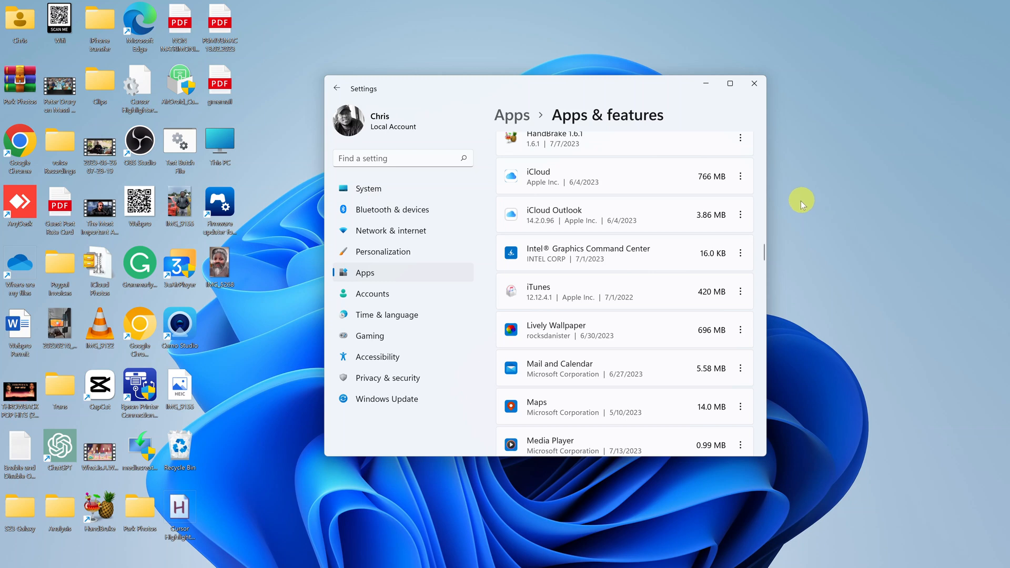
mouse_move(796, 208)
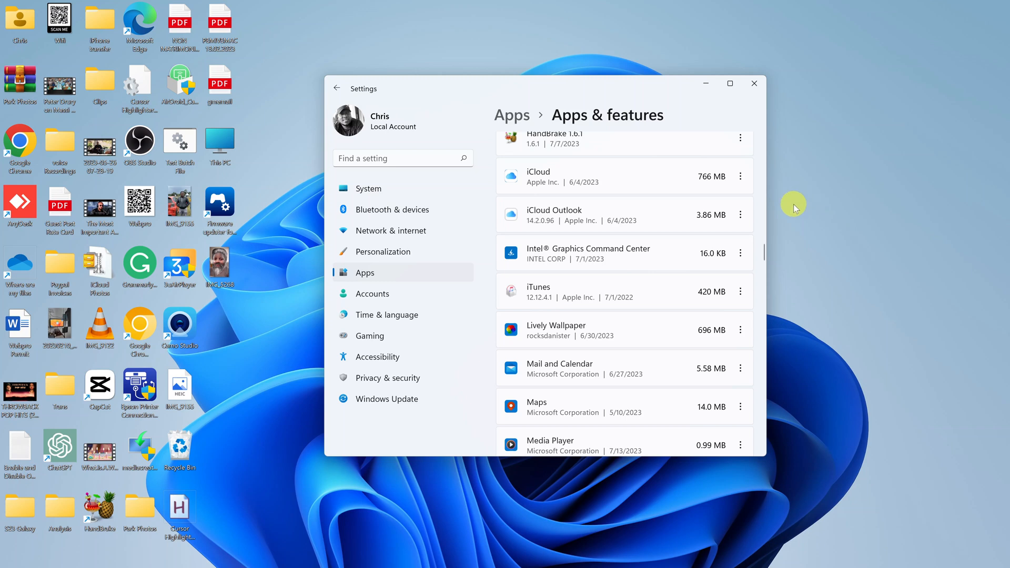